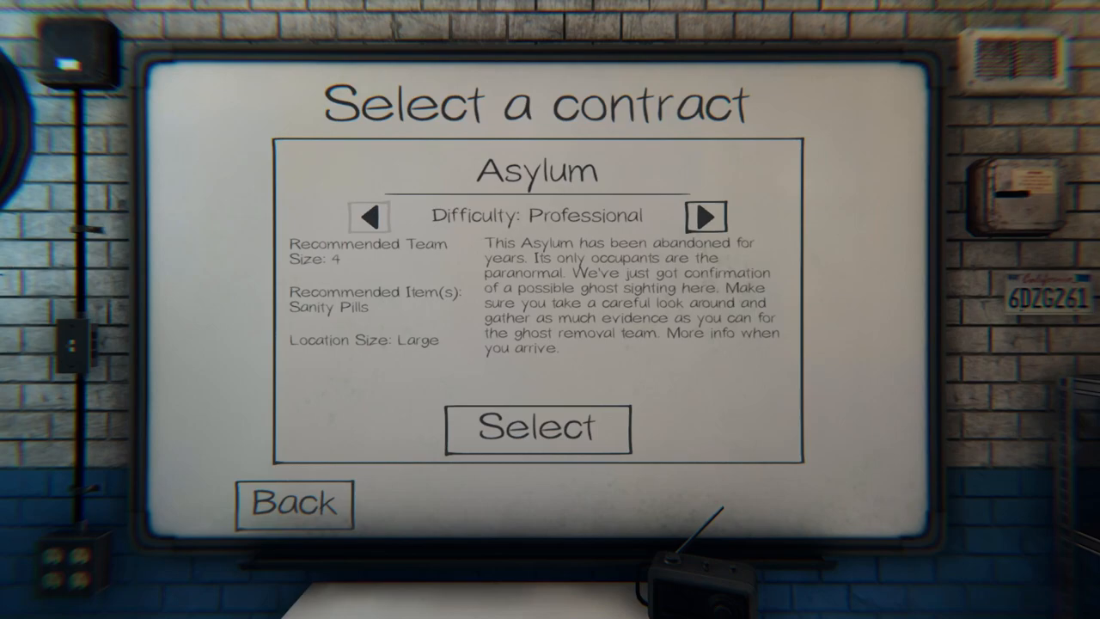
Step: Leave the Revenant contract payment screen and return to the Server Lobby whiteboard
left_click(536, 427)
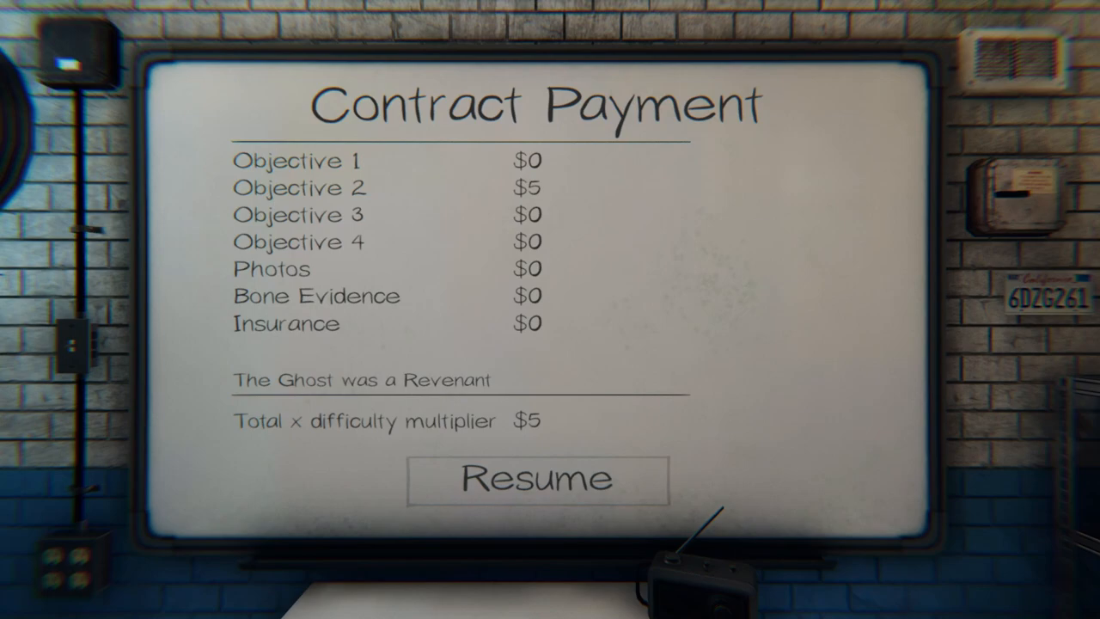
left_click(535, 477)
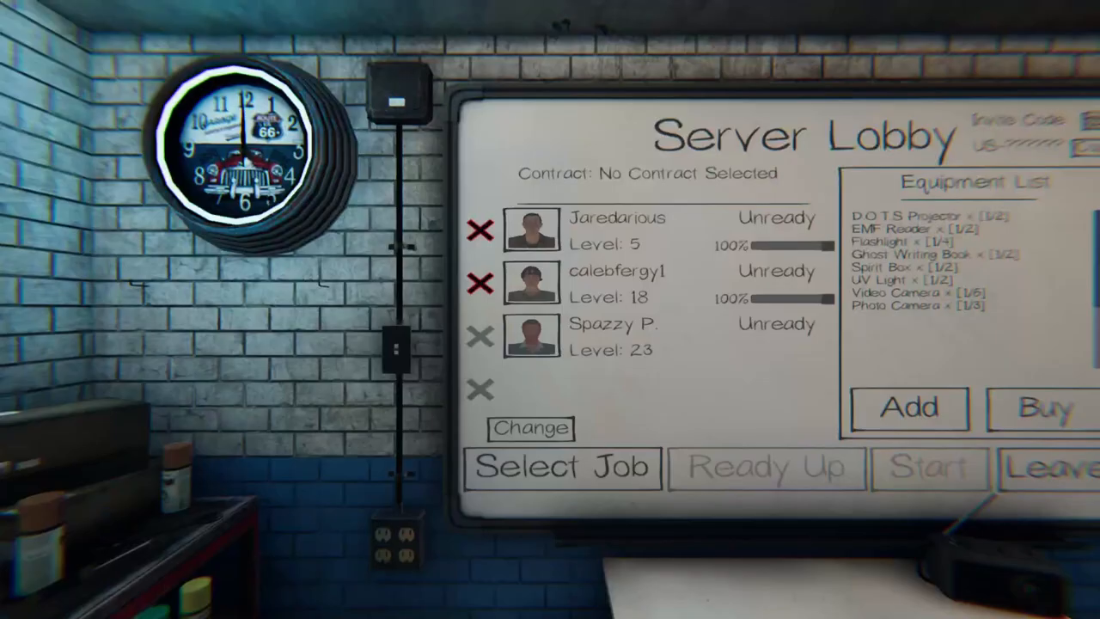